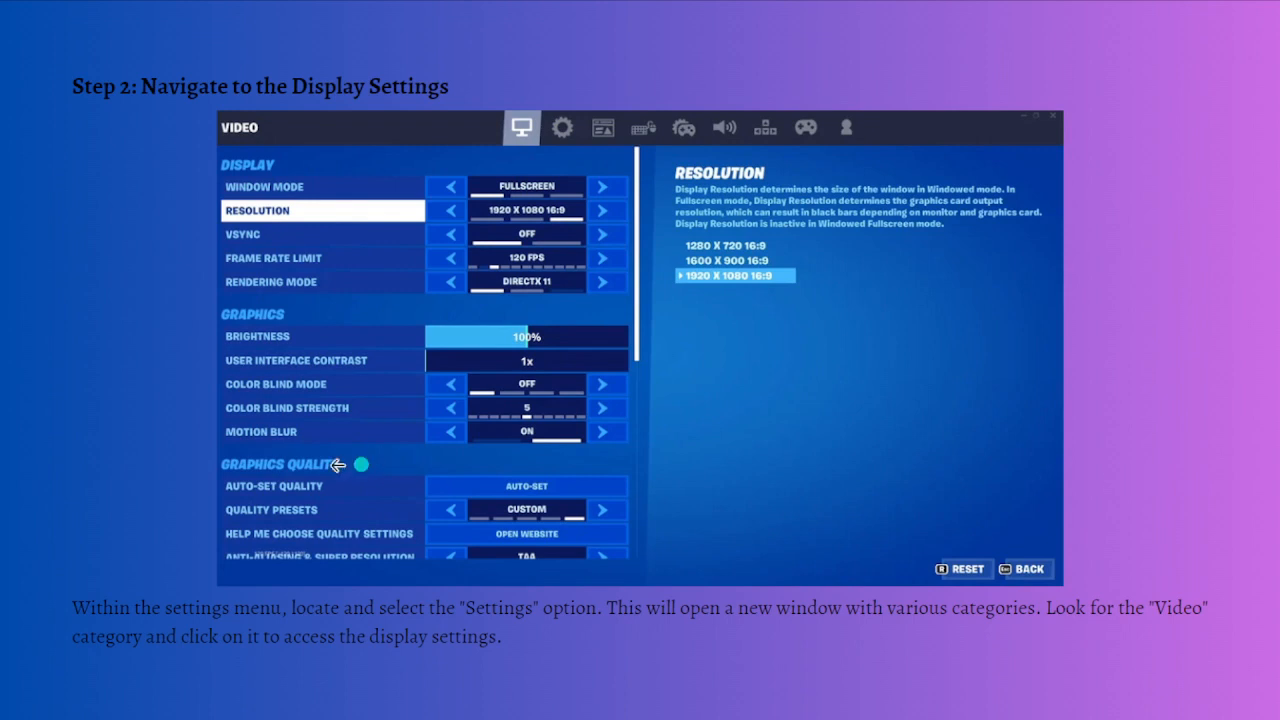
mouse_move(540, 270)
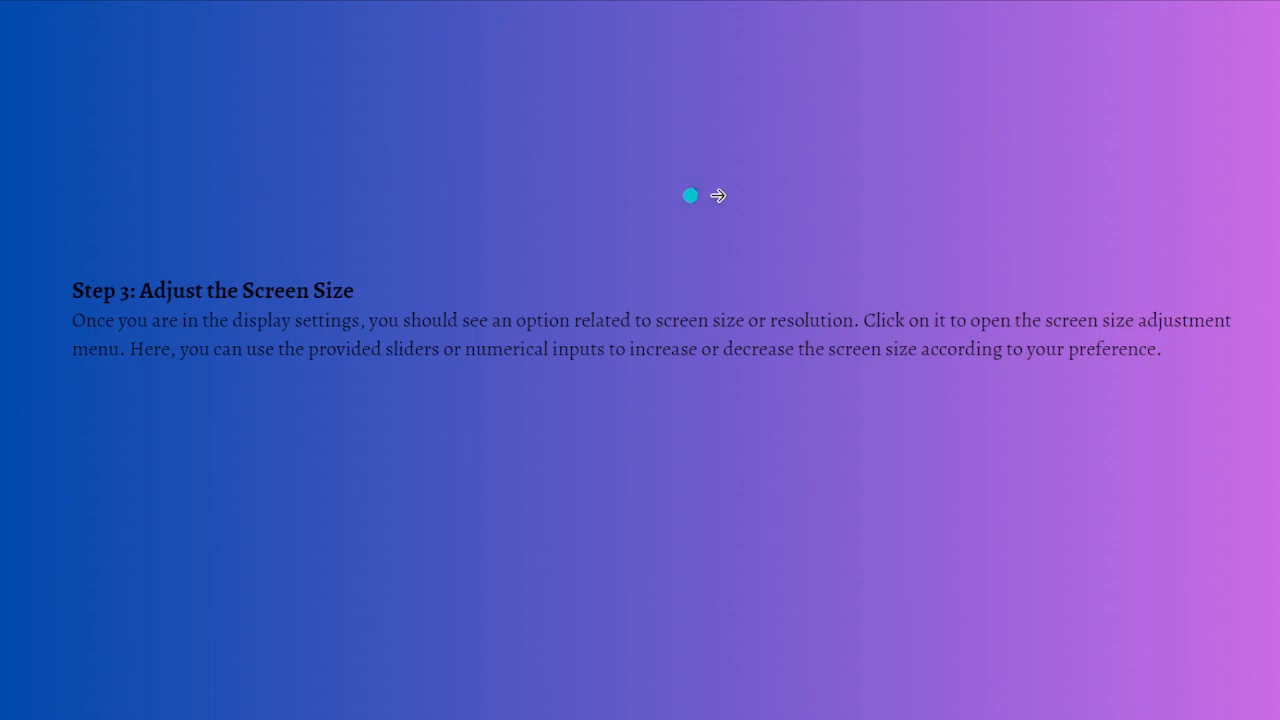
mouse_move(1157, 228)
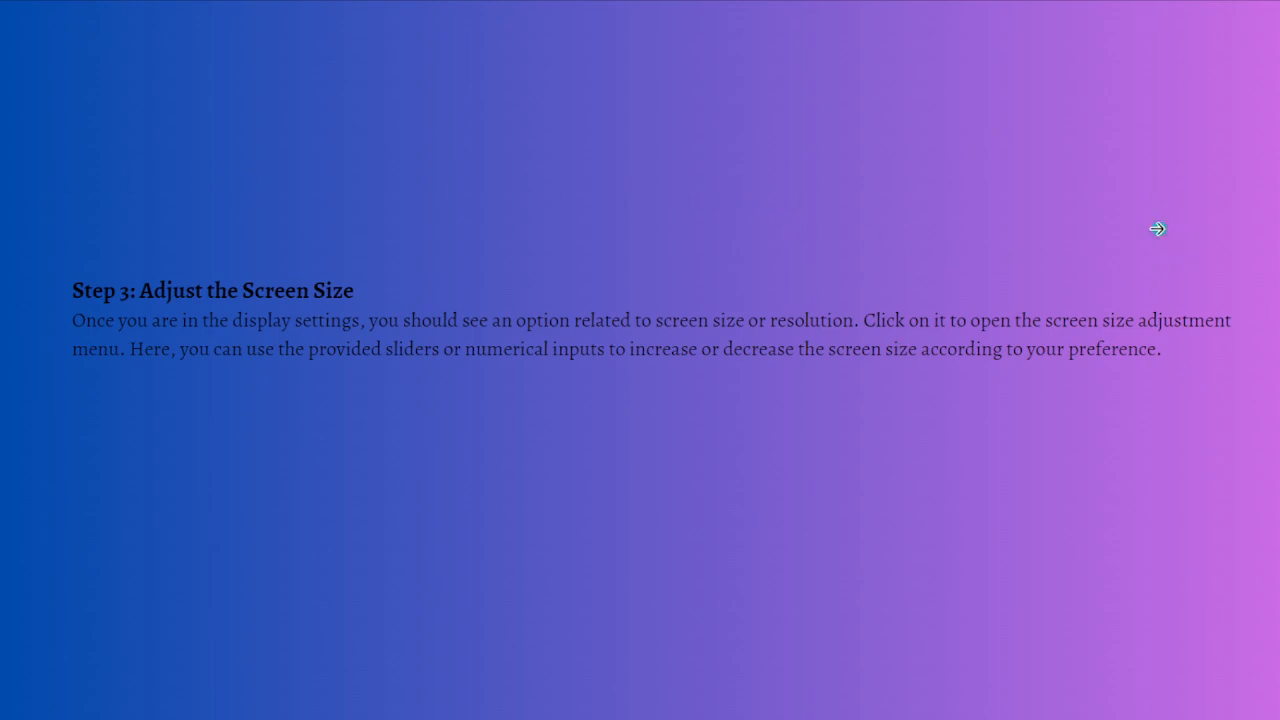
mouse_move(1041, 212)
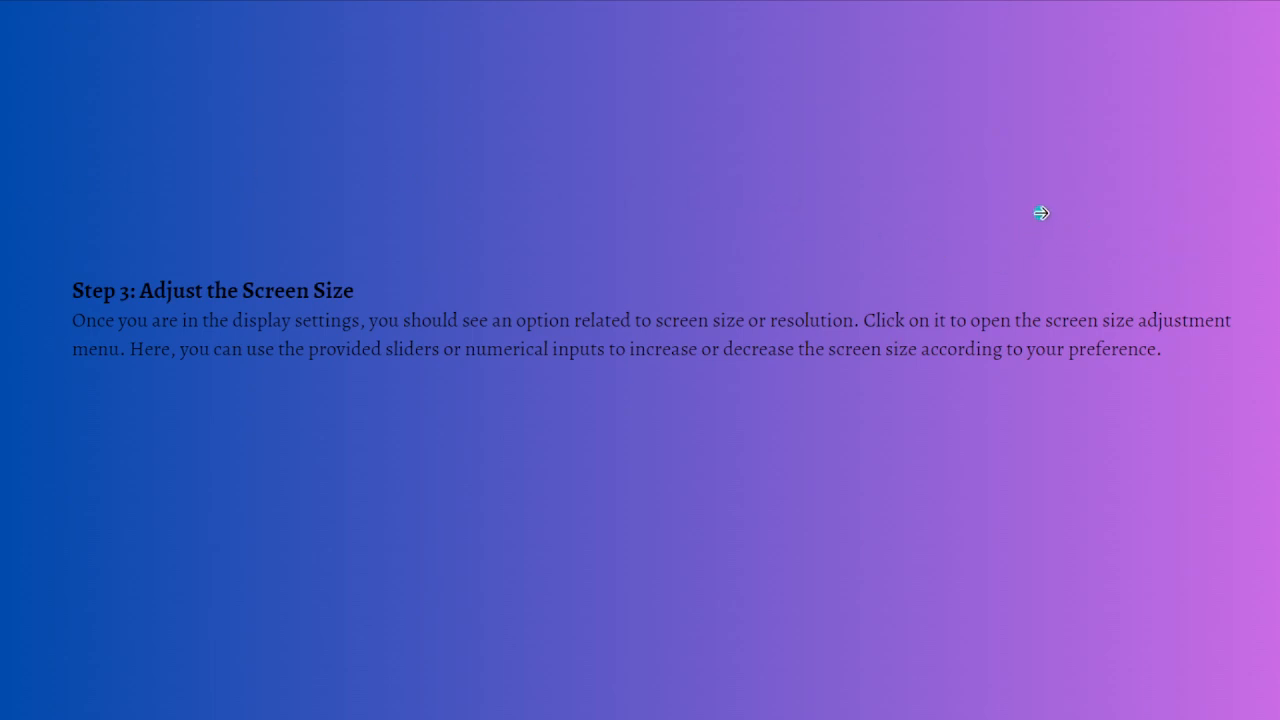
mouse_move(1037, 186)
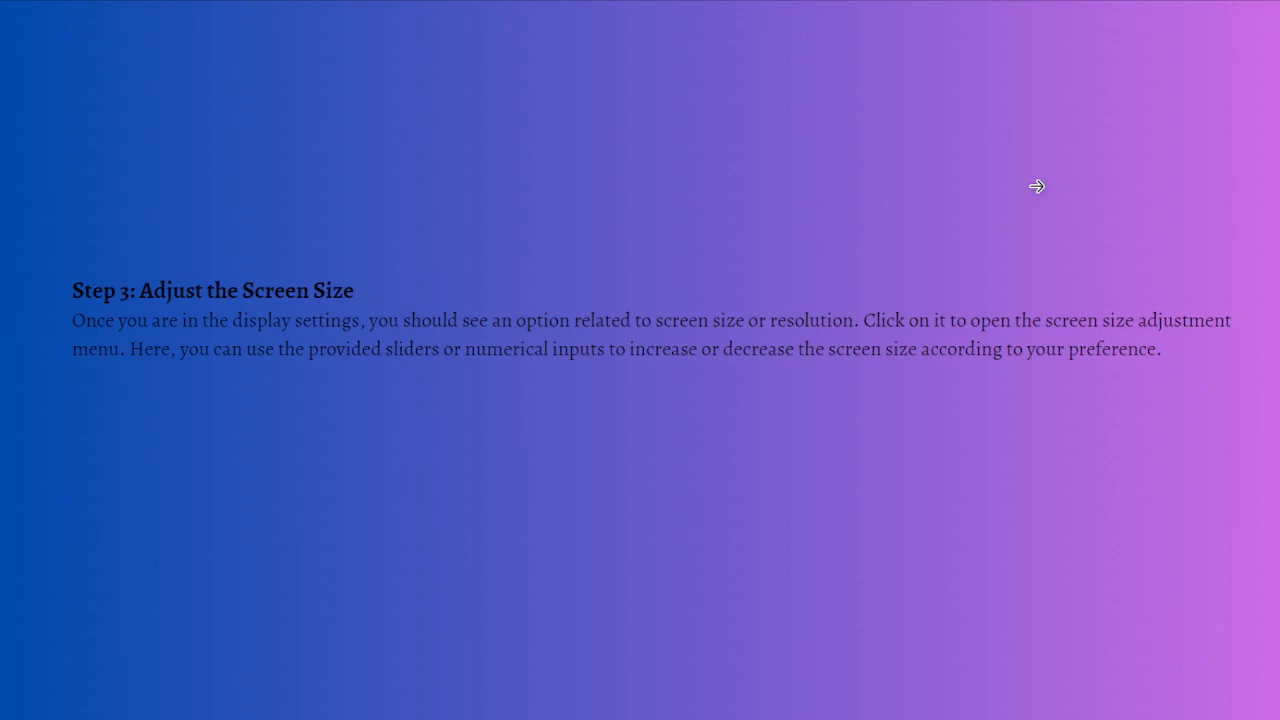
mouse_move(1015, 186)
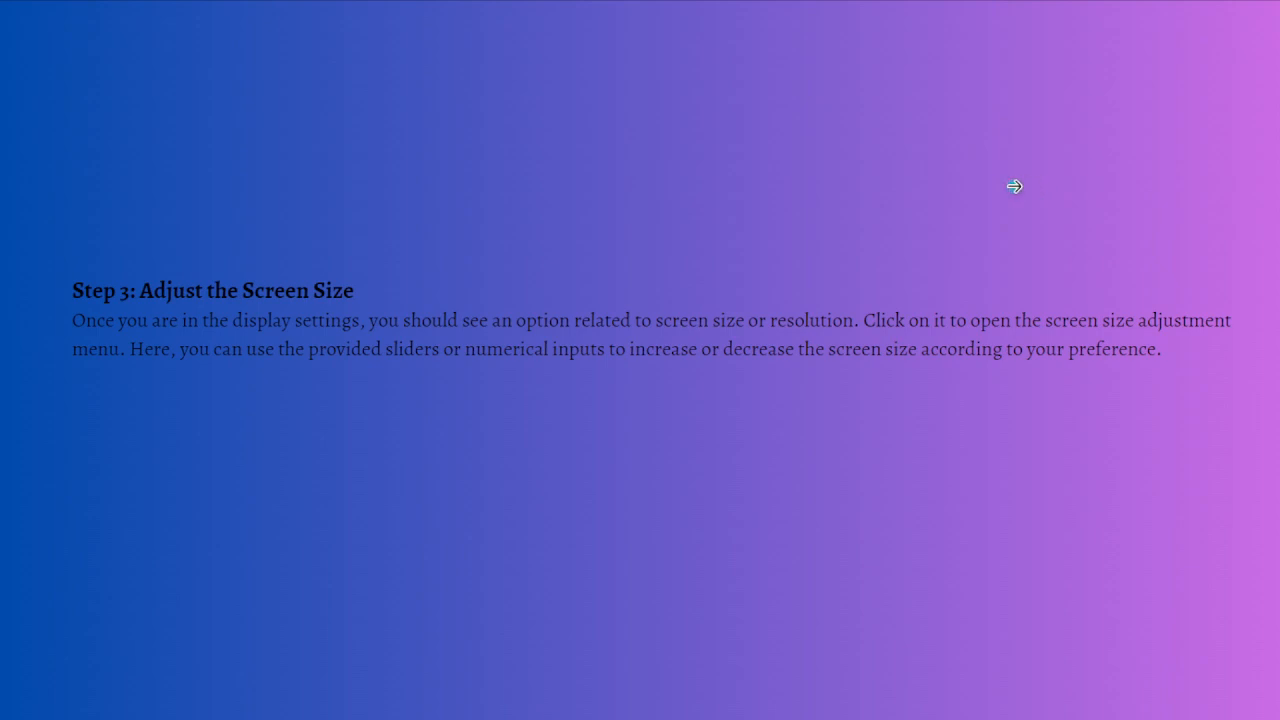
mouse_move(1014, 183)
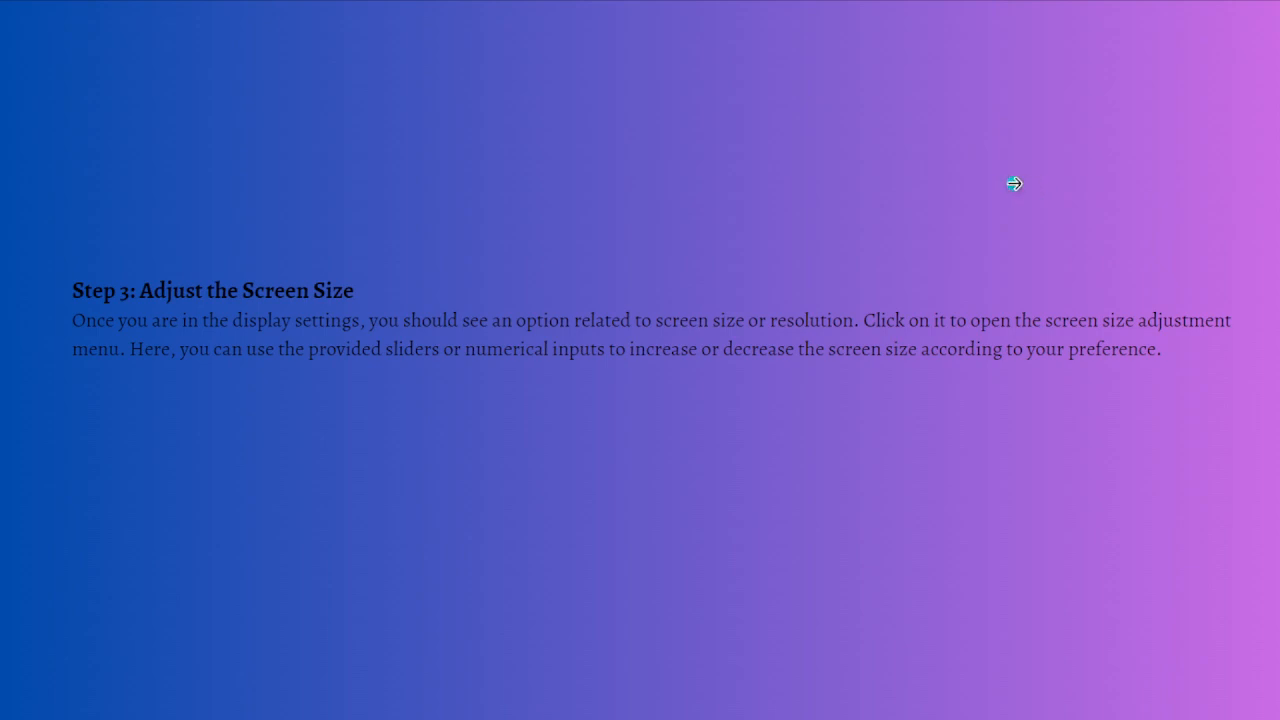
mouse_move(988, 187)
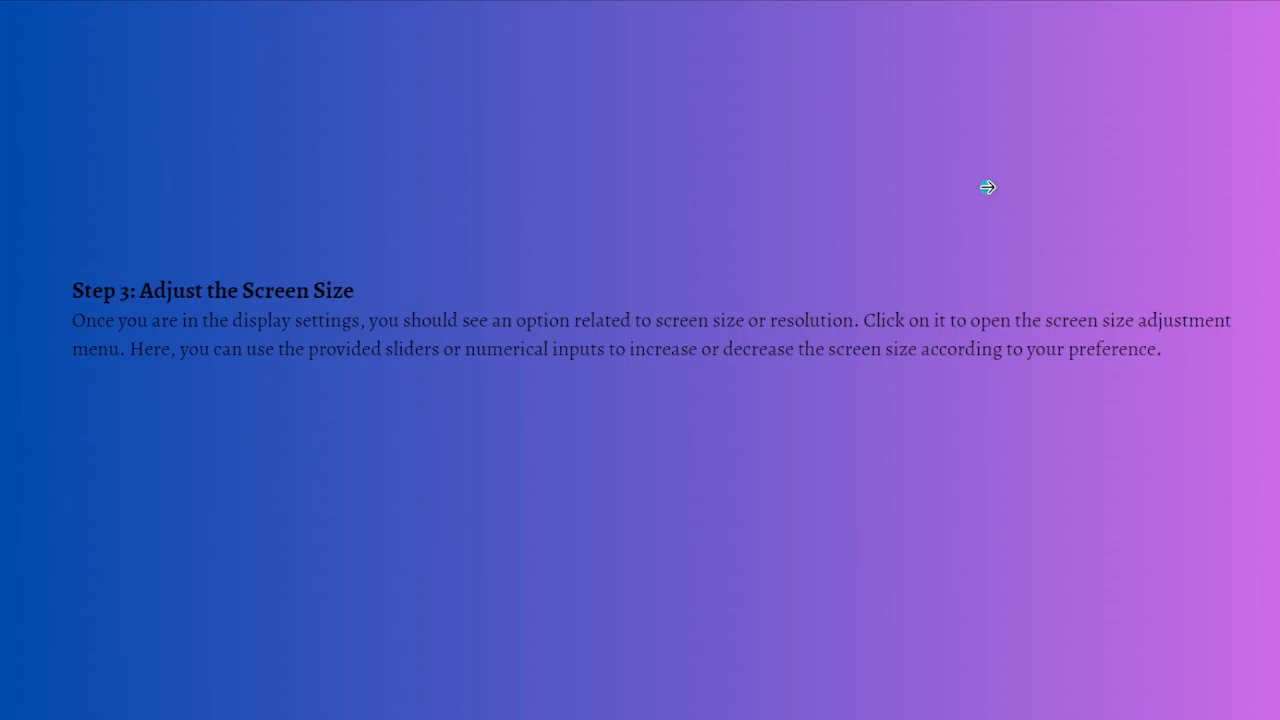